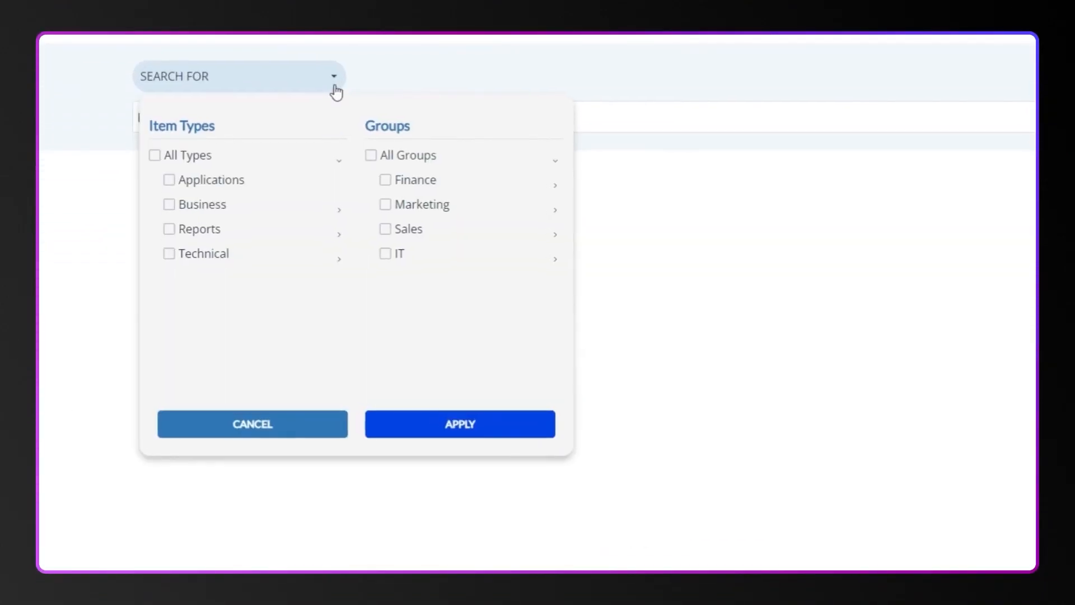
Filter the search to Business item types and apply the filter.
click(169, 204)
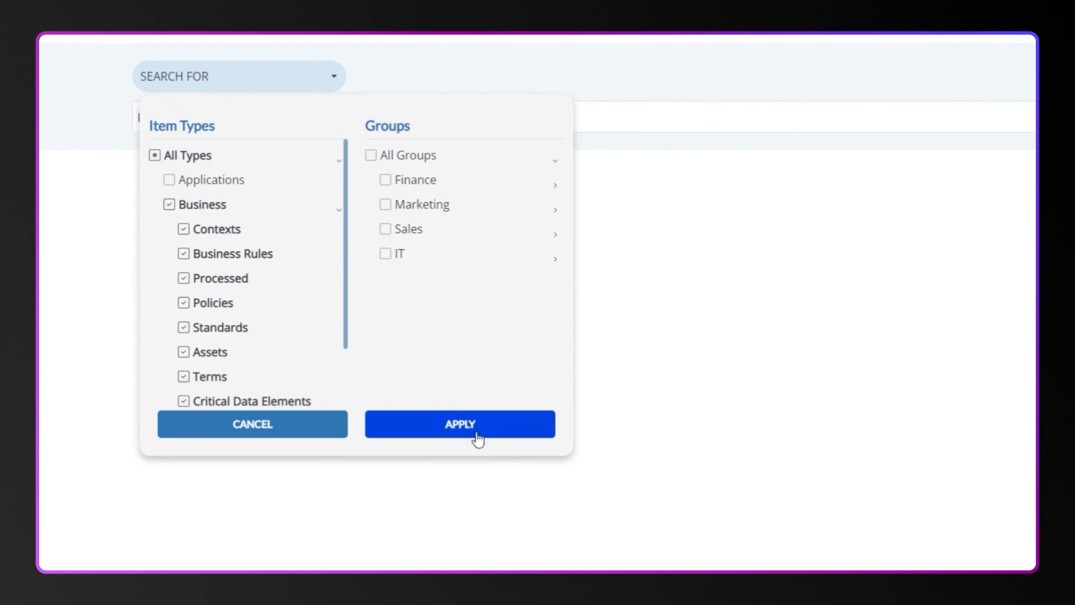
click(459, 423)
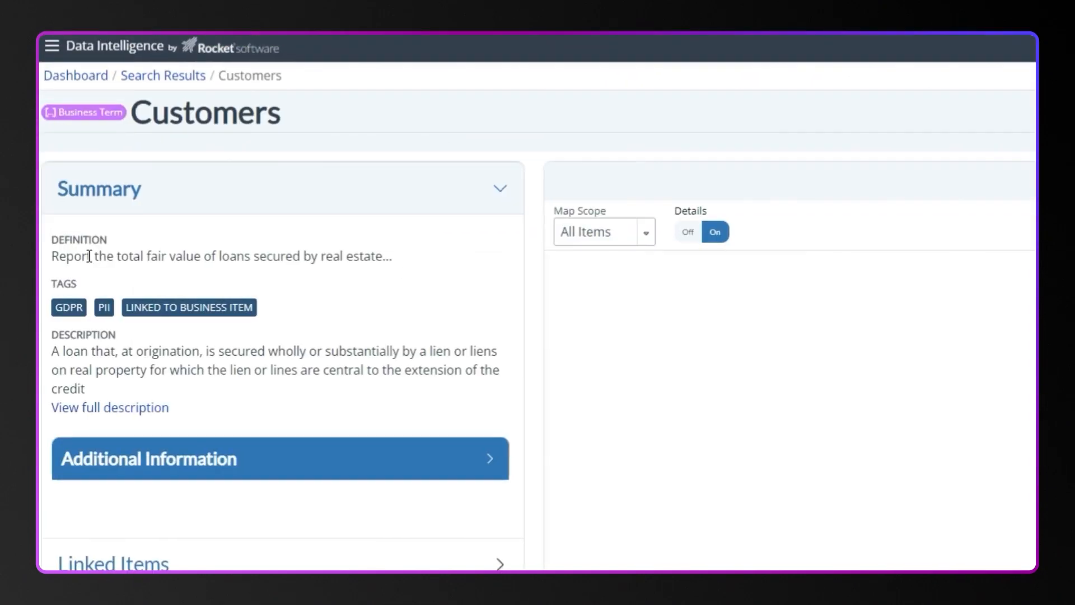